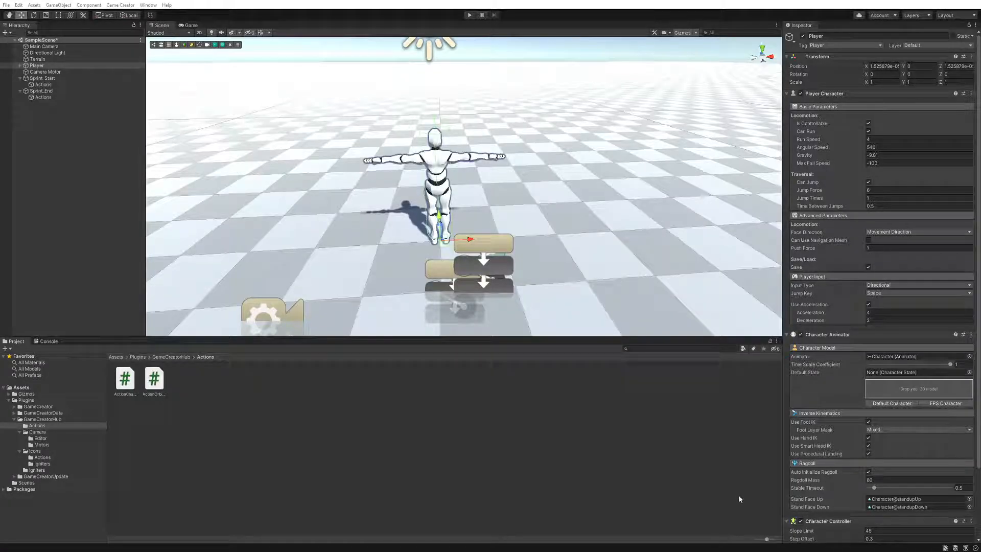
{"action": "mouse_move", "coordinate": [316, 265]}
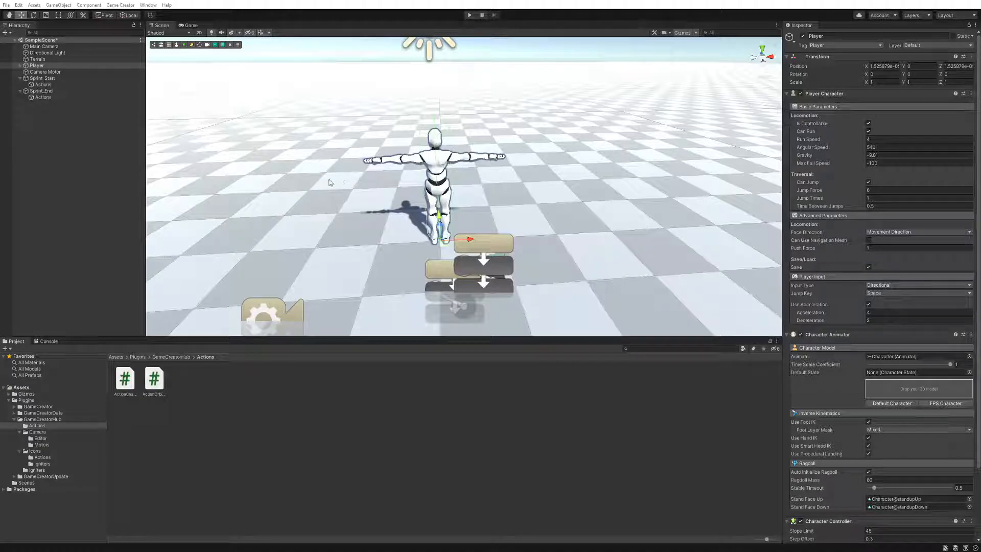
{"action": "mouse_move", "coordinate": [569, 205]}
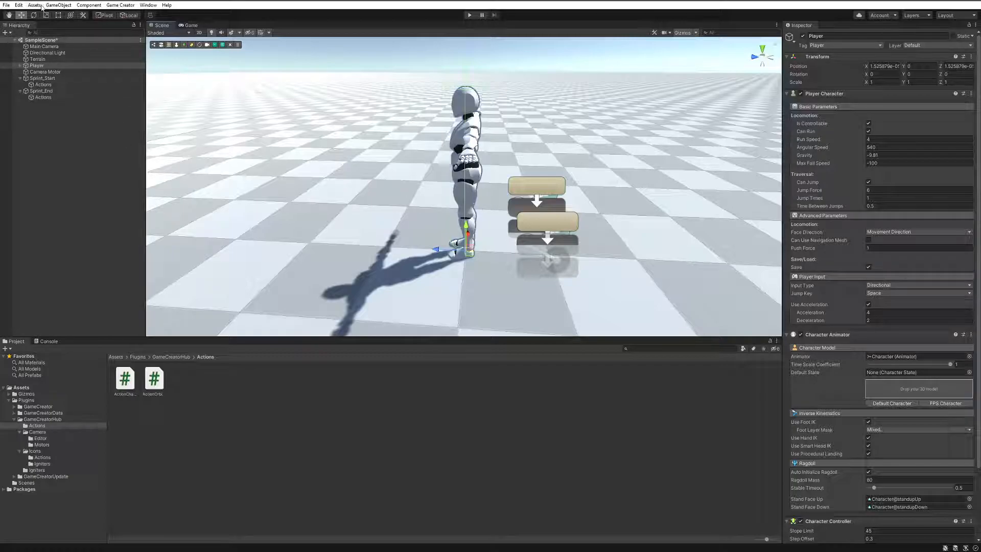
Select Sprint_Start in the Hierarchy to show its Left Shift key-down Trigger component.
{"action": "left_click", "coordinate": [43, 77]}
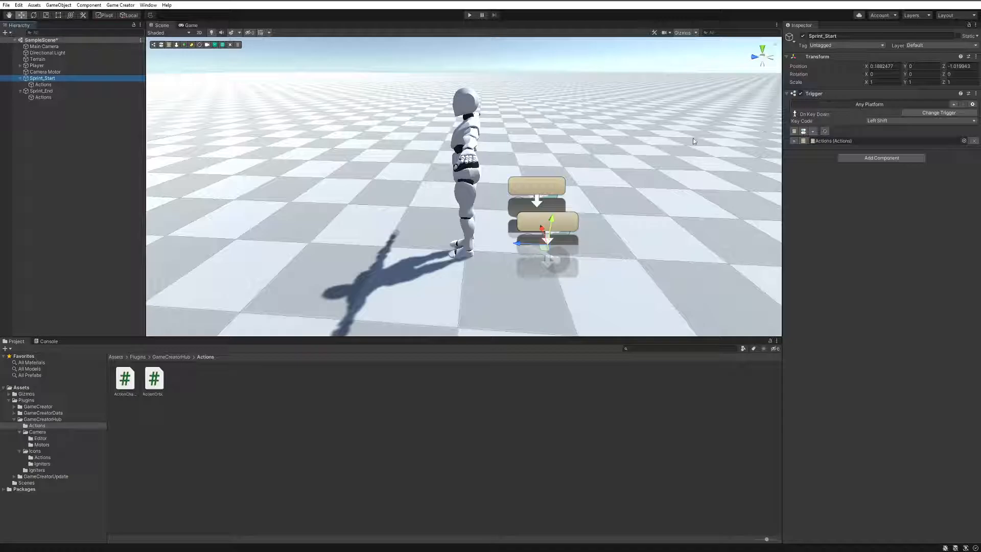
{"action": "mouse_move", "coordinate": [641, 157]}
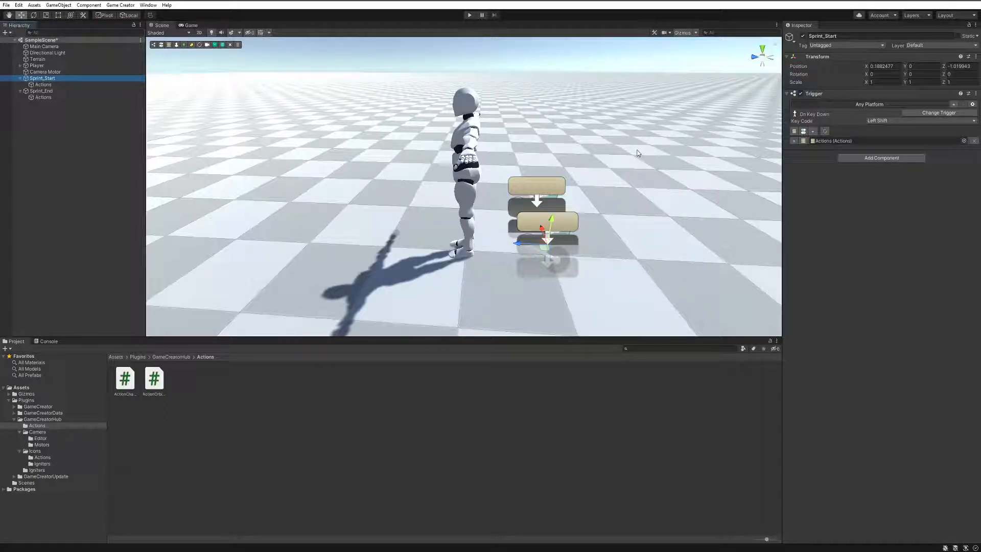
{"action": "mouse_move", "coordinate": [598, 175]}
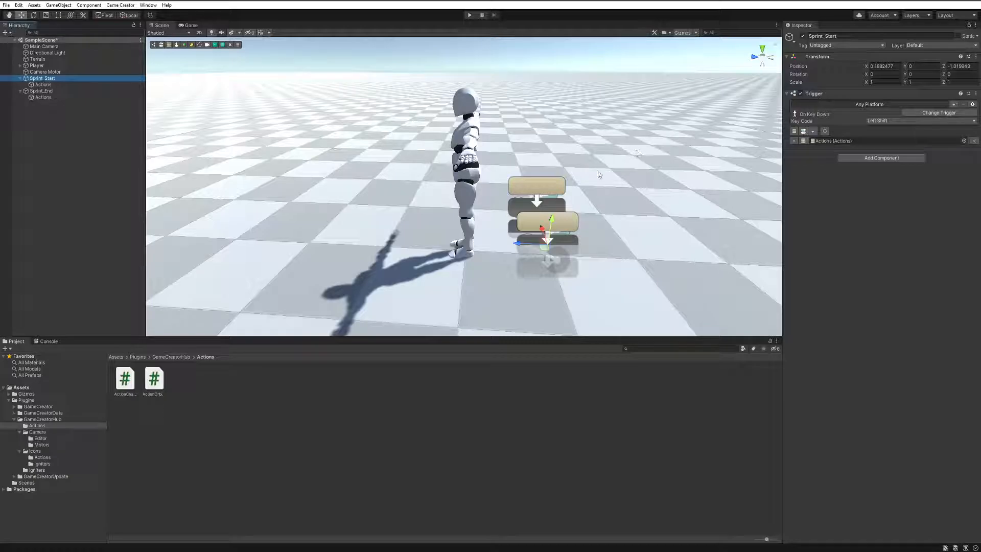
{"action": "mouse_move", "coordinate": [514, 200]}
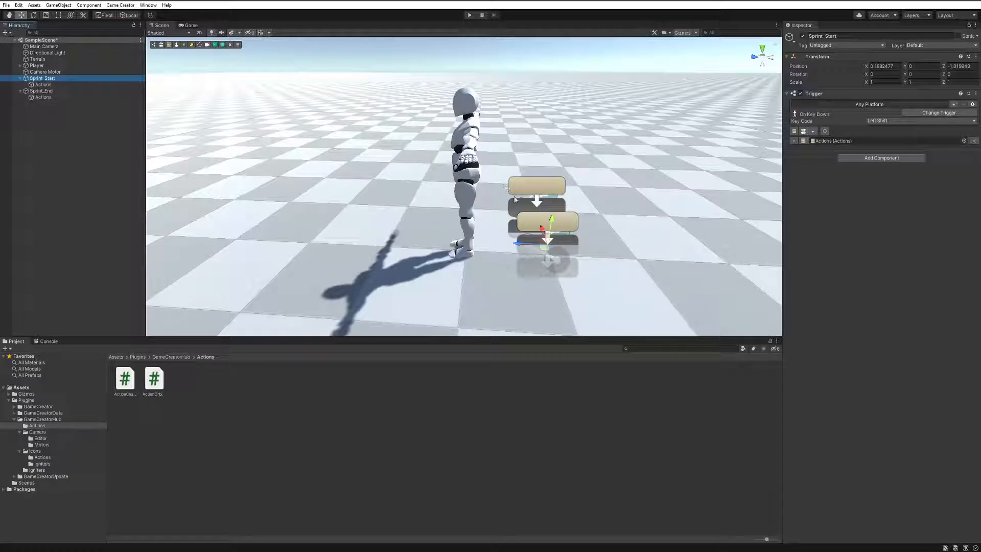
{"action": "mouse_move", "coordinate": [589, 216]}
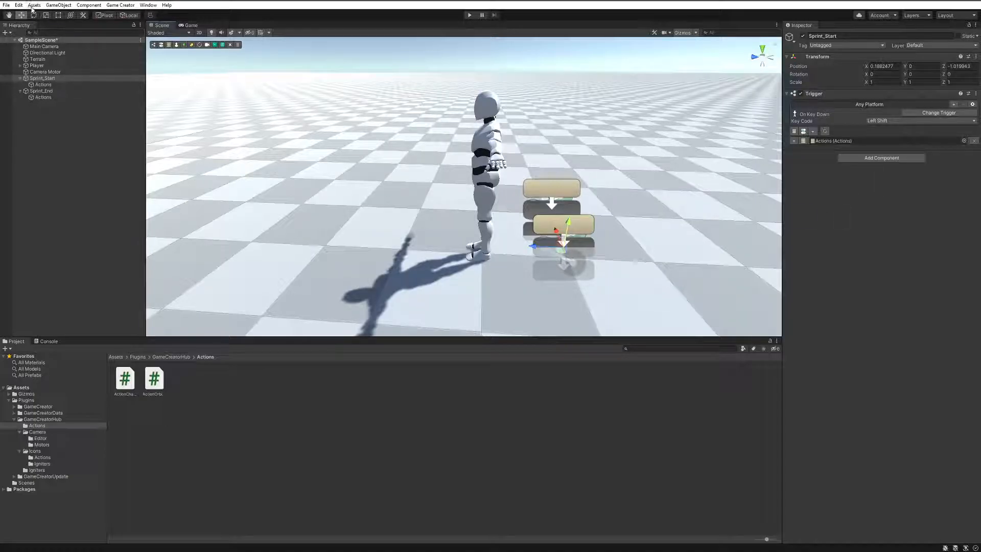
Show the Input Manager in Project Settings with the Axes list expanded, briefly peeking at Fire1.
{"action": "left_click", "coordinate": [18, 5]}
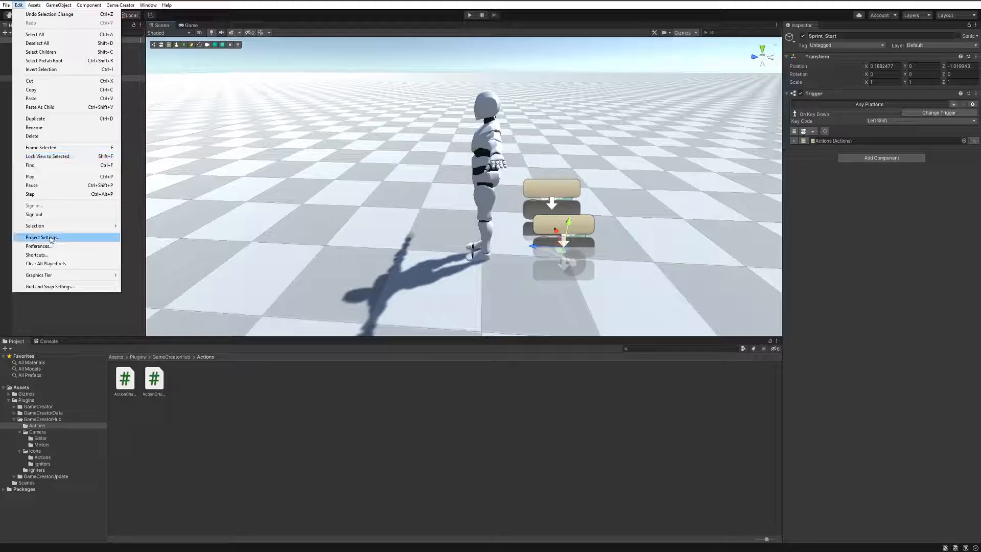
{"action": "left_click", "coordinate": [41, 237]}
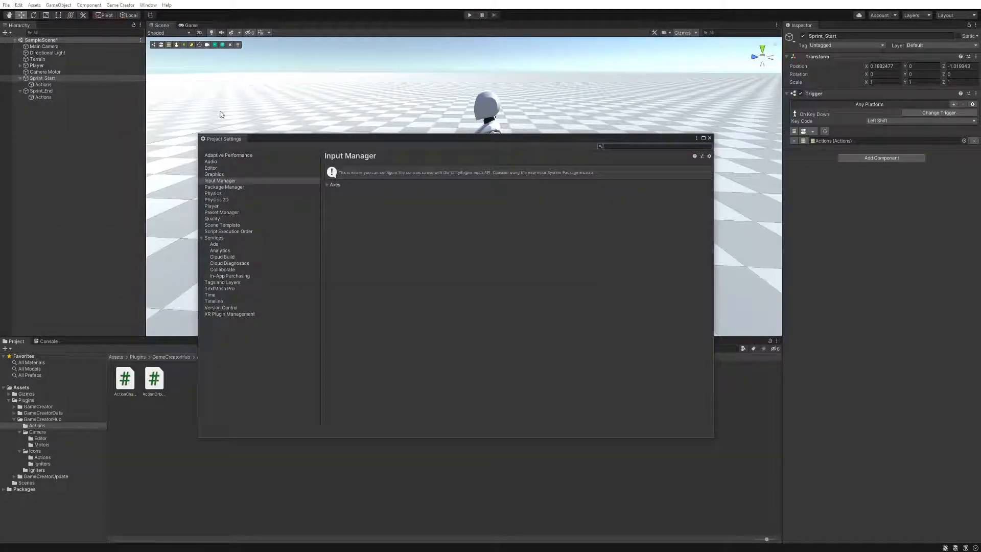
{"action": "left_click", "coordinate": [328, 185]}
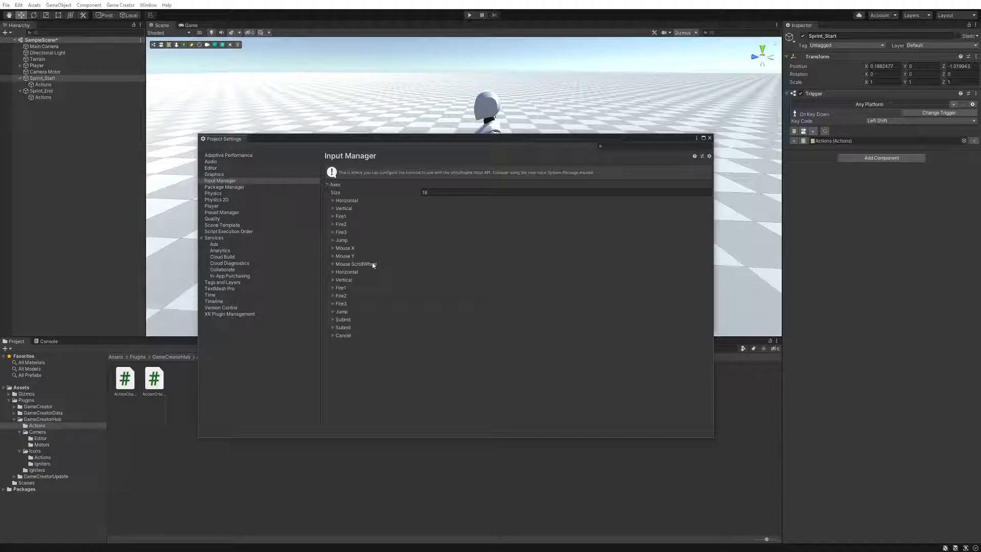
{"action": "left_click", "coordinate": [333, 216]}
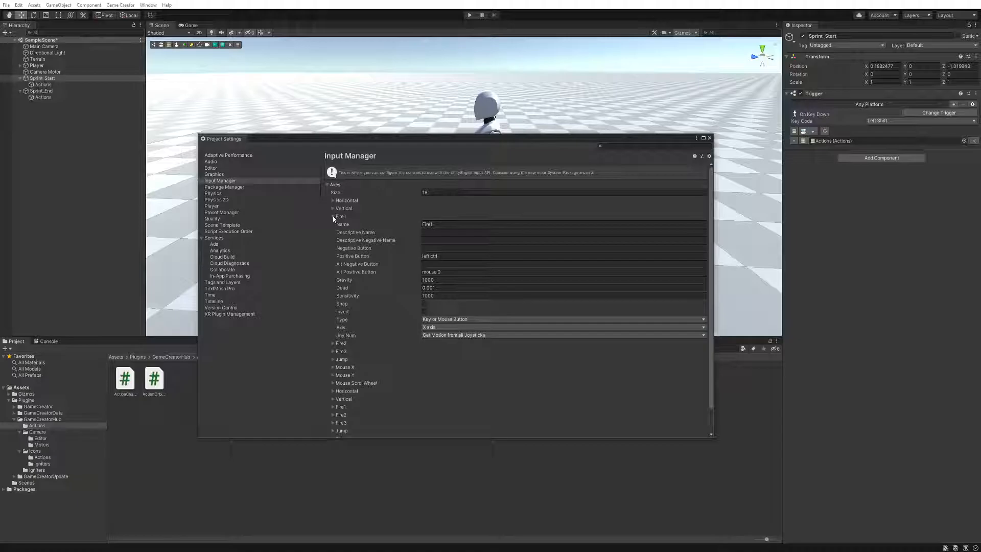
{"action": "left_click", "coordinate": [332, 217]}
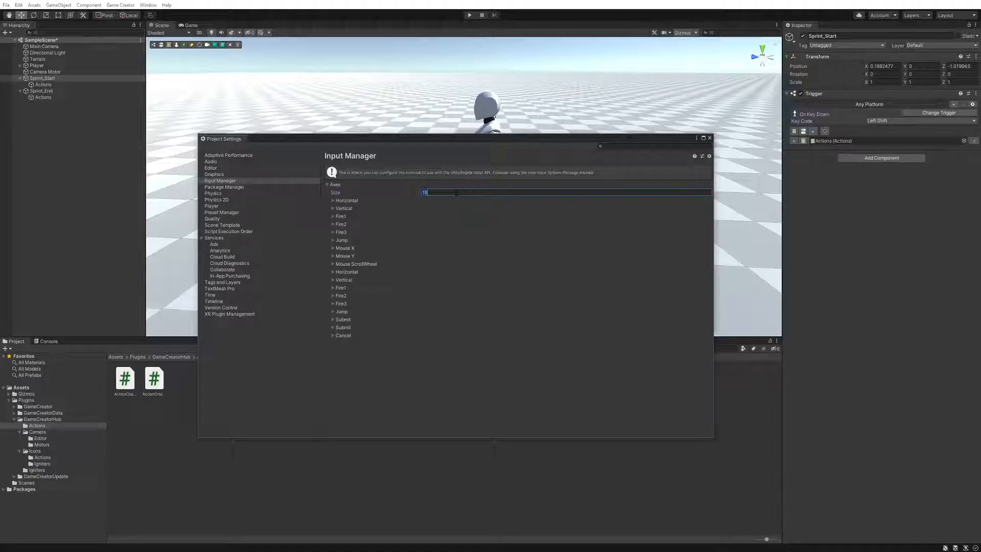
Add a Sprint axis with Positive Button 'left shift', Alt Positive cleared, kept on X axis.
{"action": "left_click", "coordinate": [332, 335]}
{"action": "type", "text": "Sprint"}
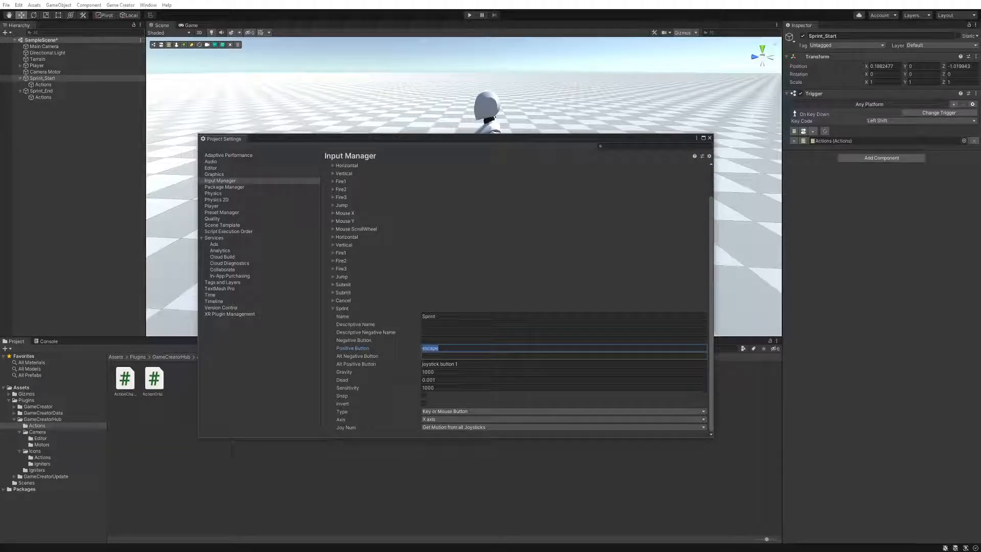
{"action": "type", "text": "left"}
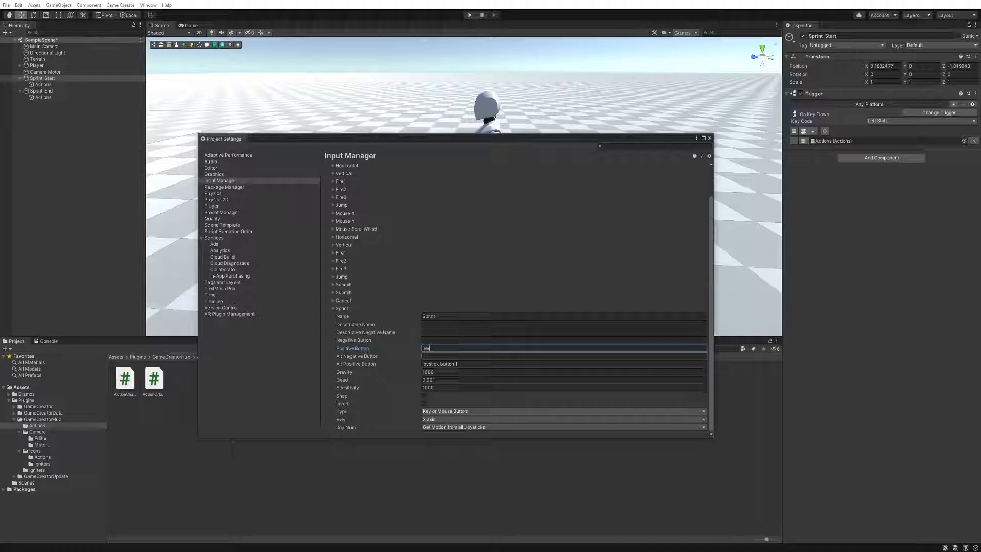
{"action": "type", "text": "left shift"}
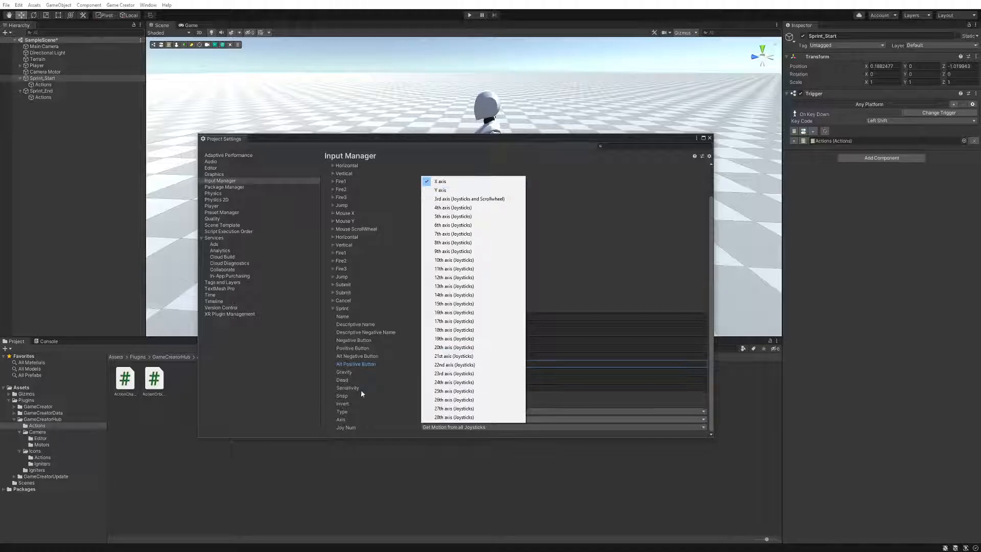
{"action": "left_click", "coordinate": [439, 181]}
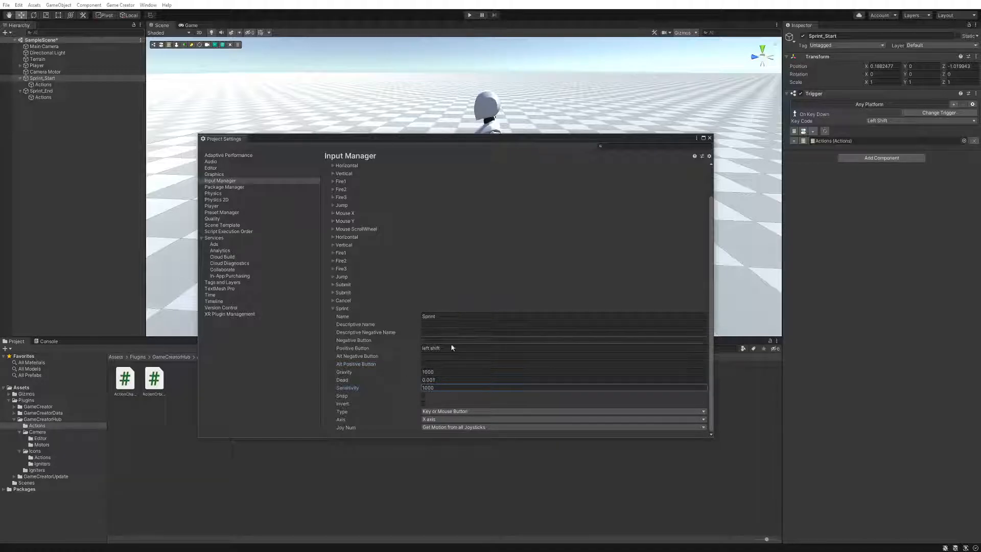
{"action": "mouse_move", "coordinate": [658, 190]}
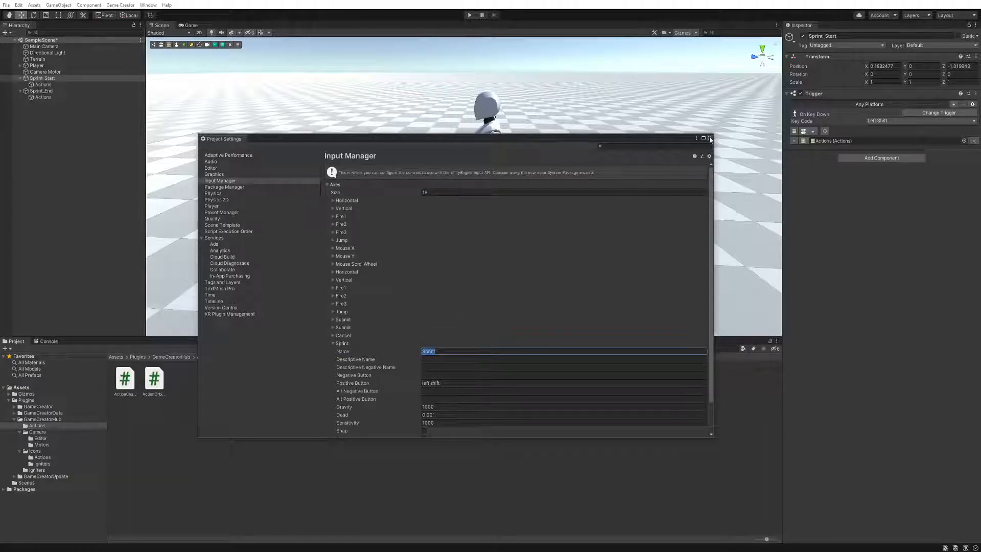
Change Sprint_Start's trigger to a Unity Input Button, Action Type Down, Key Button 'Sprint'.
{"action": "left_click", "coordinate": [709, 138]}
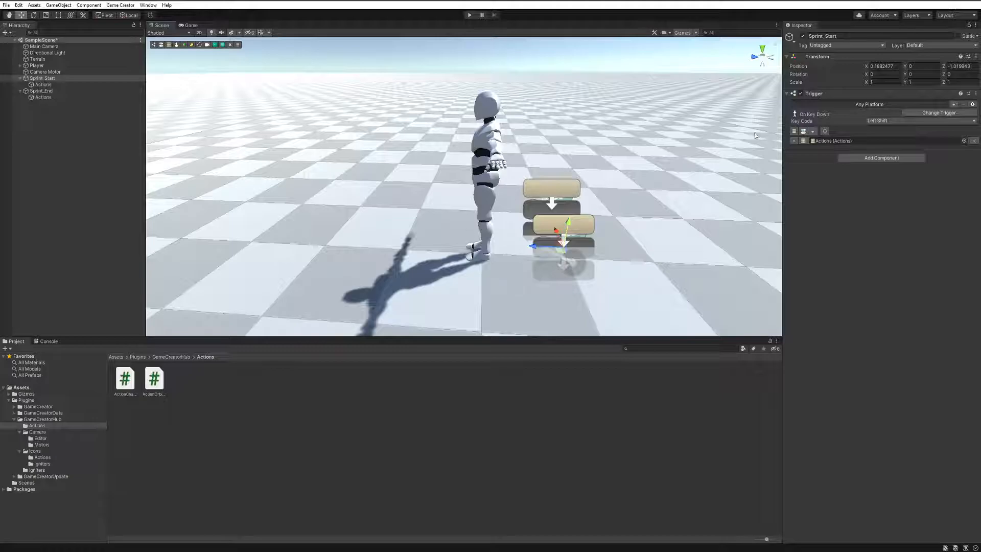
{"action": "left_click", "coordinate": [938, 112]}
{"action": "type", "text": "Uni"}
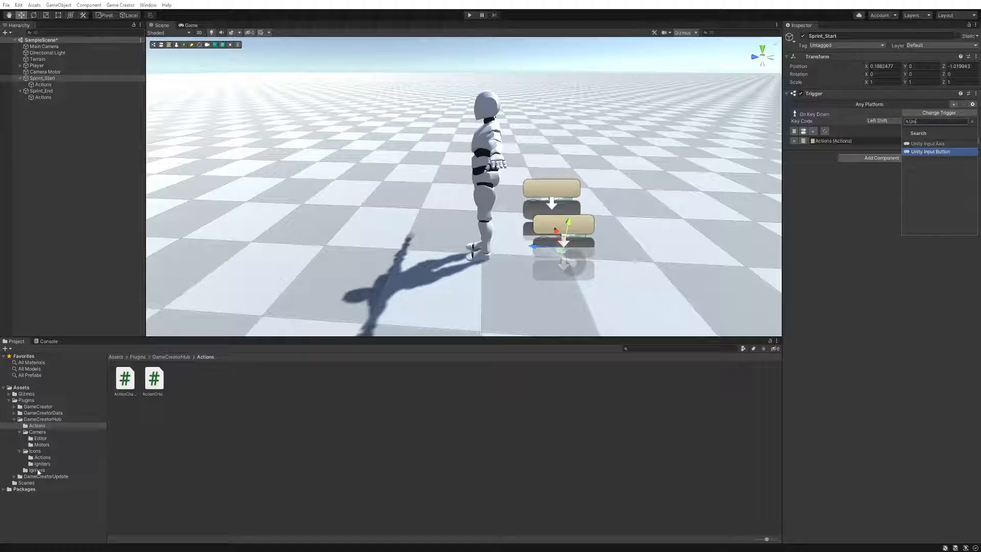
{"action": "mouse_move", "coordinate": [937, 154]}
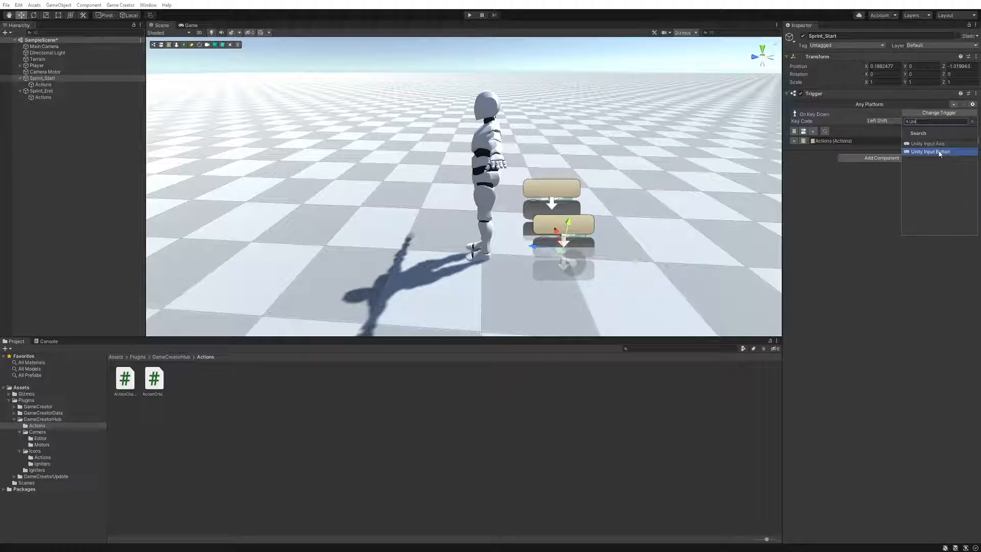
{"action": "left_click", "coordinate": [930, 152]}
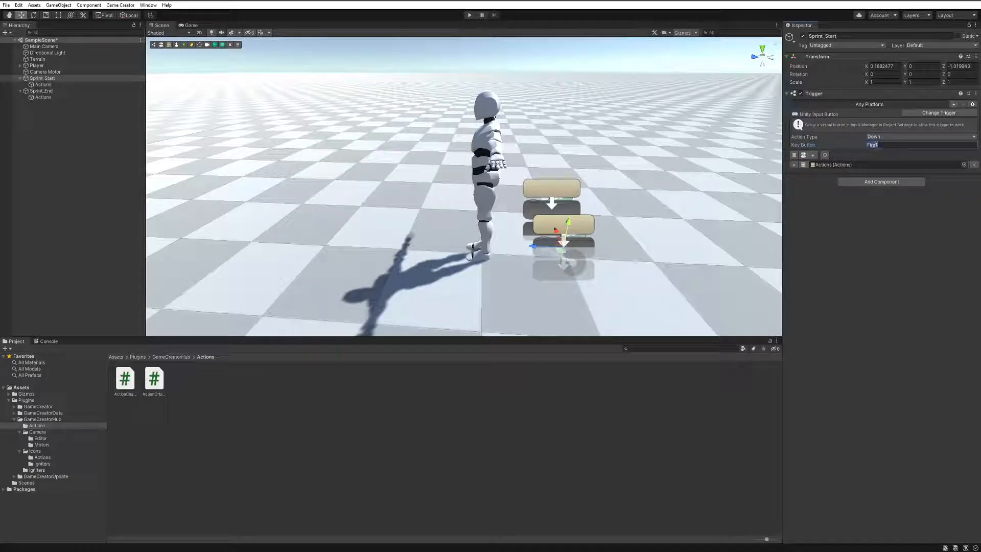
{"action": "type", "text": "Sprint"}
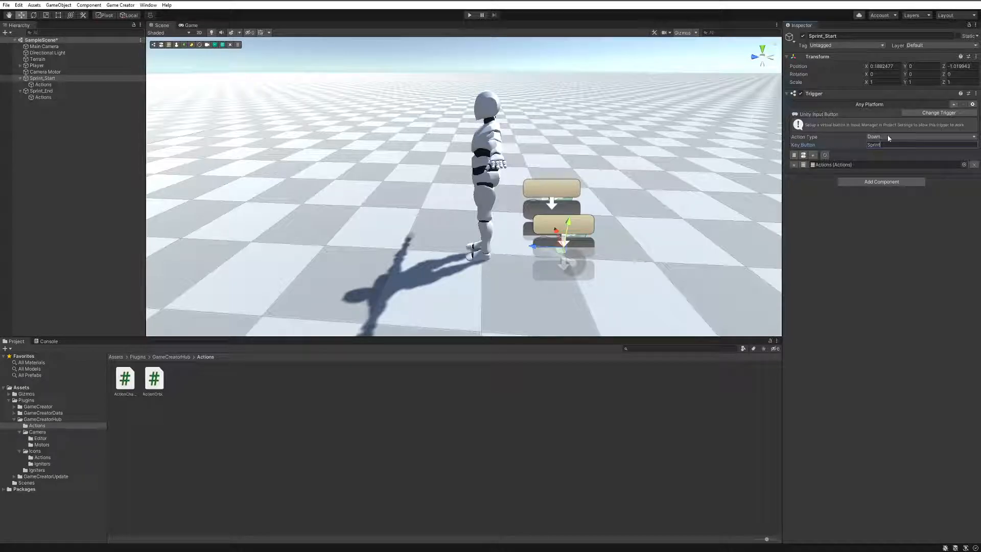
{"action": "mouse_move", "coordinate": [829, 269]}
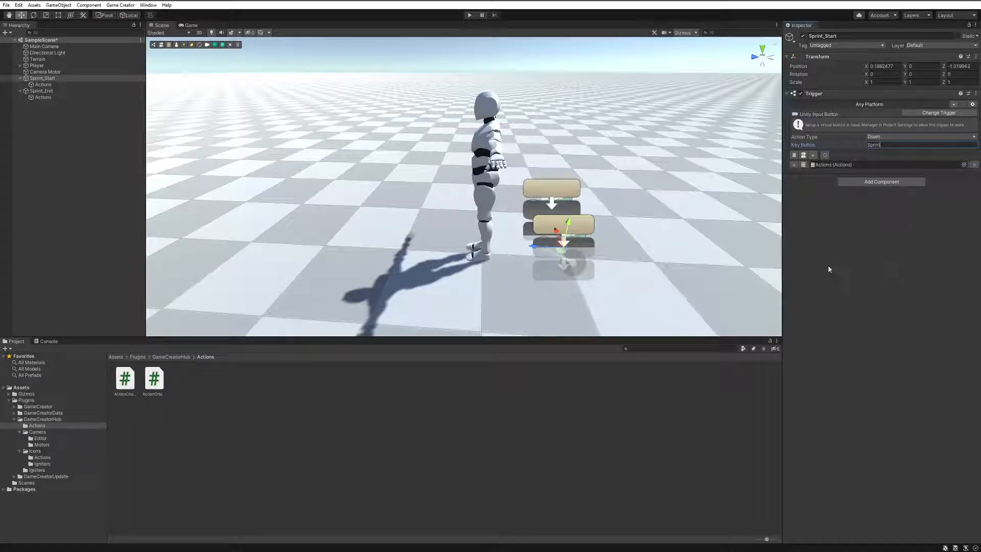
{"action": "left_click", "coordinate": [41, 91]}
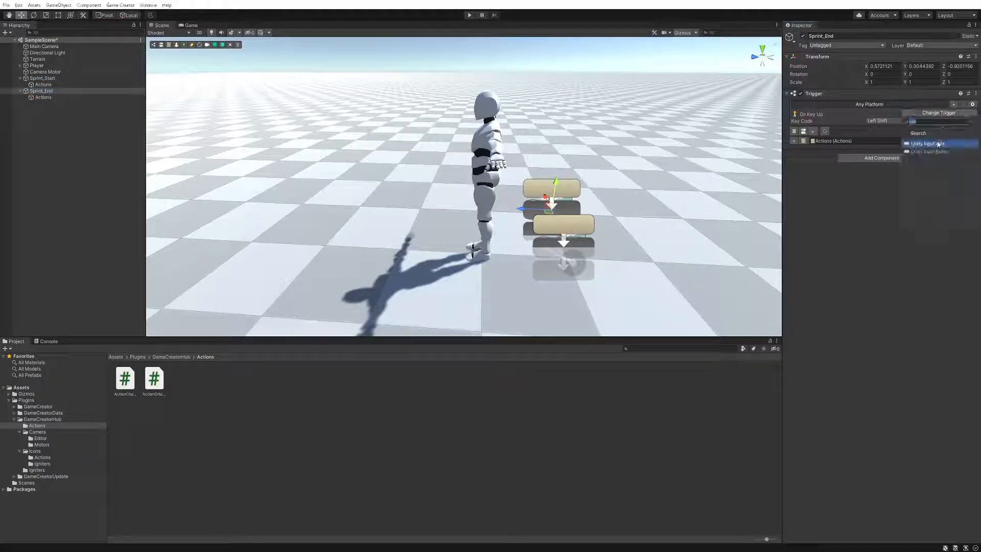
Change Sprint_End's trigger to a Unity Input Button with Action Type Up on 'Sprint'.
{"action": "left_click", "coordinate": [927, 143]}
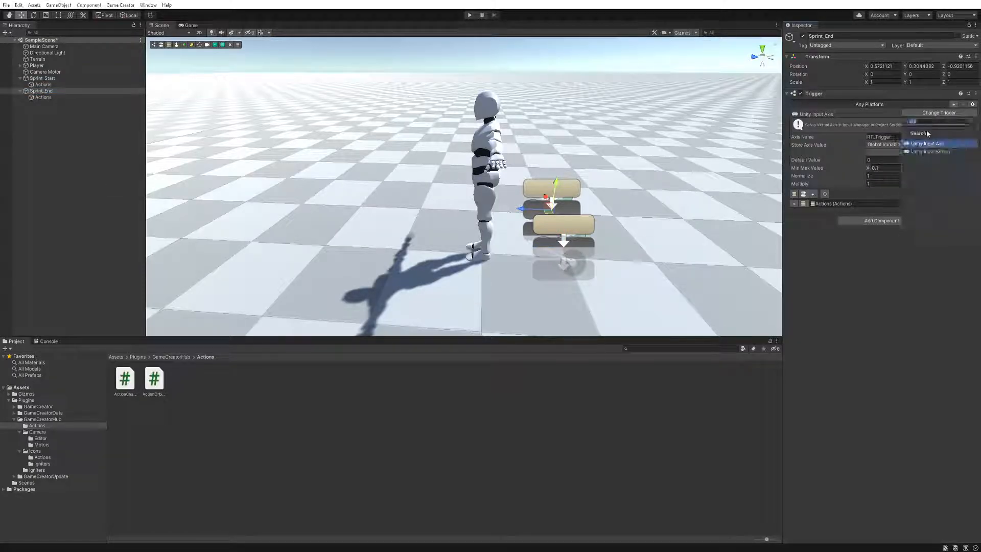
{"action": "left_click", "coordinate": [928, 151]}
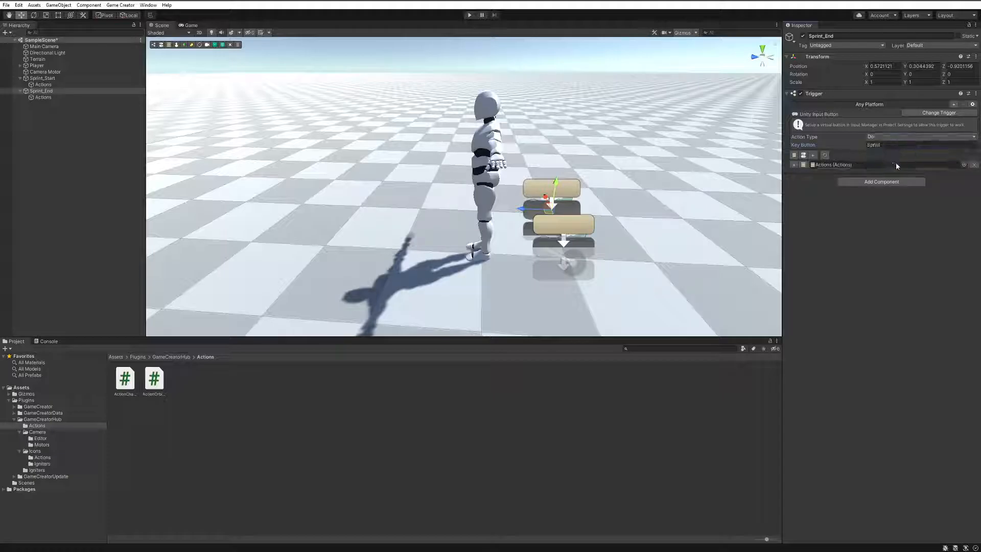
{"action": "left_click", "coordinate": [919, 137]}
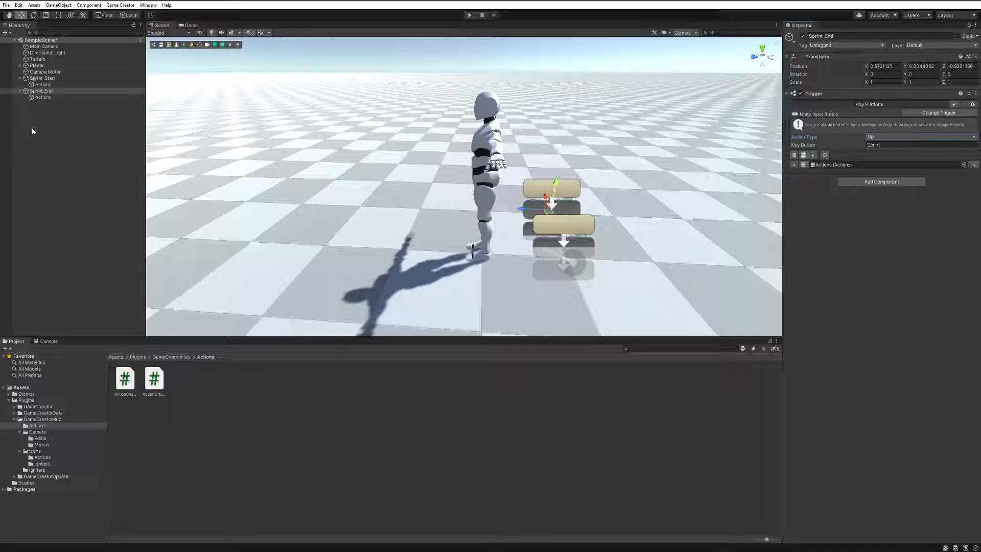
{"action": "mouse_move", "coordinate": [471, 17]}
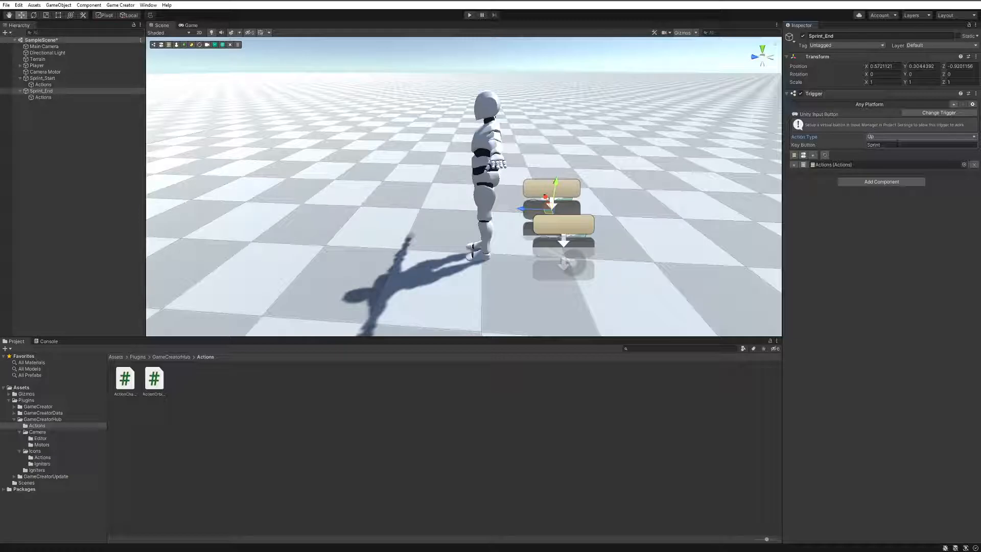
{"action": "mouse_move", "coordinate": [483, 65]}
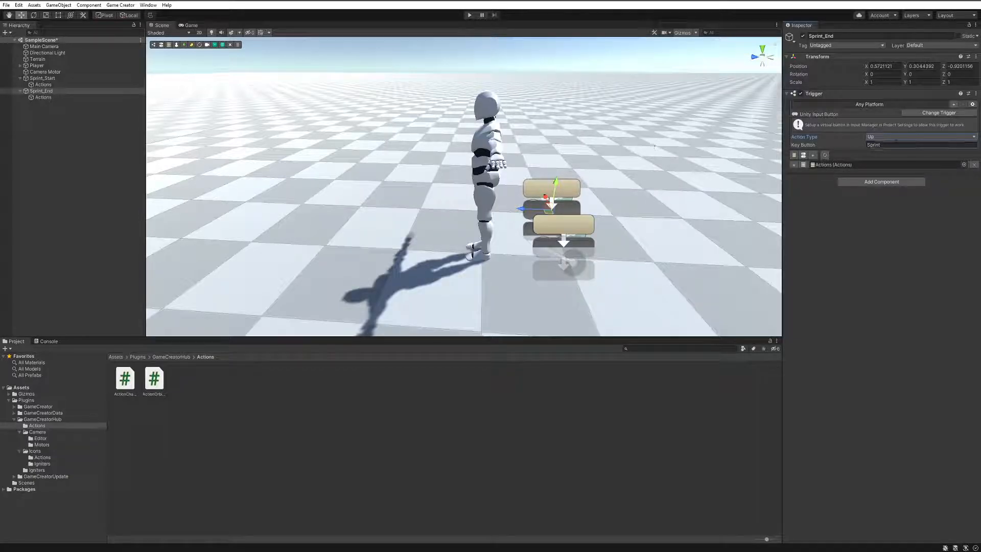
Play the scene to test sprinting, inspect the Player object, then stop Play mode.
{"action": "left_click", "coordinate": [470, 15]}
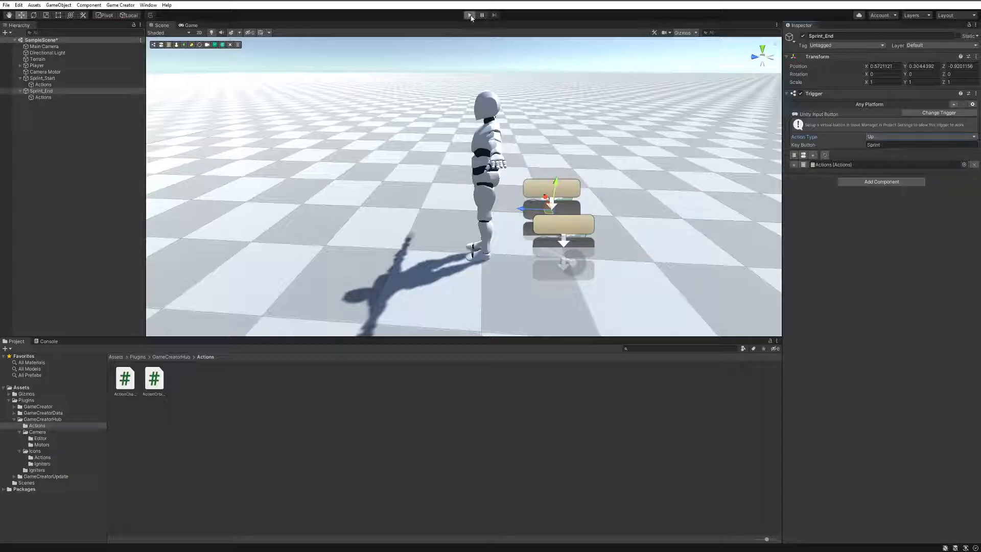
{"action": "left_click", "coordinate": [470, 15]}
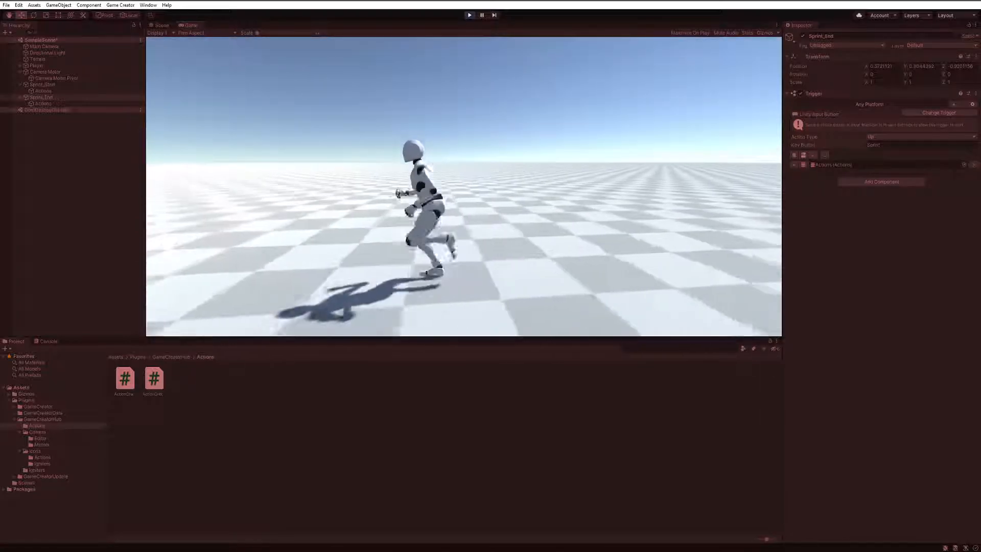
{"action": "left_click", "coordinate": [37, 66]}
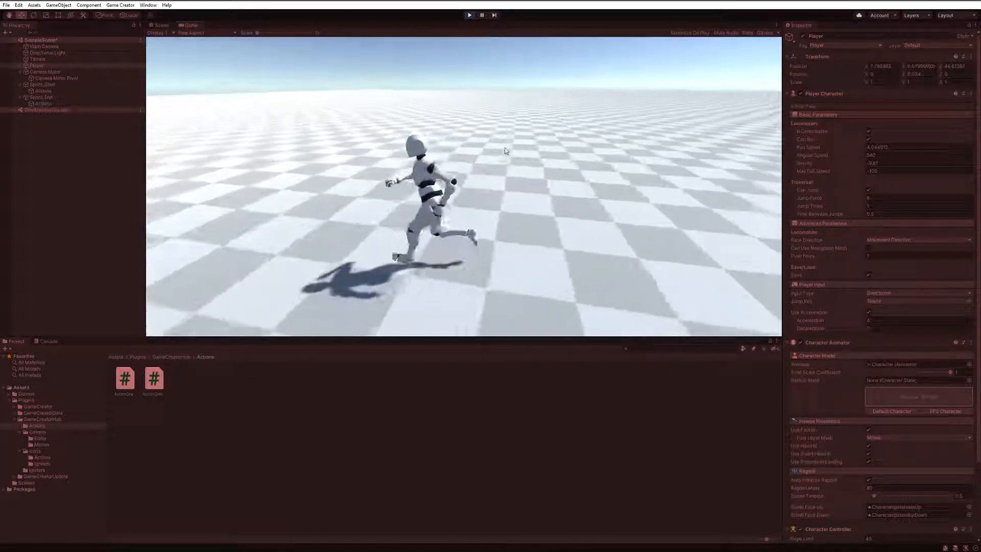
{"action": "left_click", "coordinate": [470, 15]}
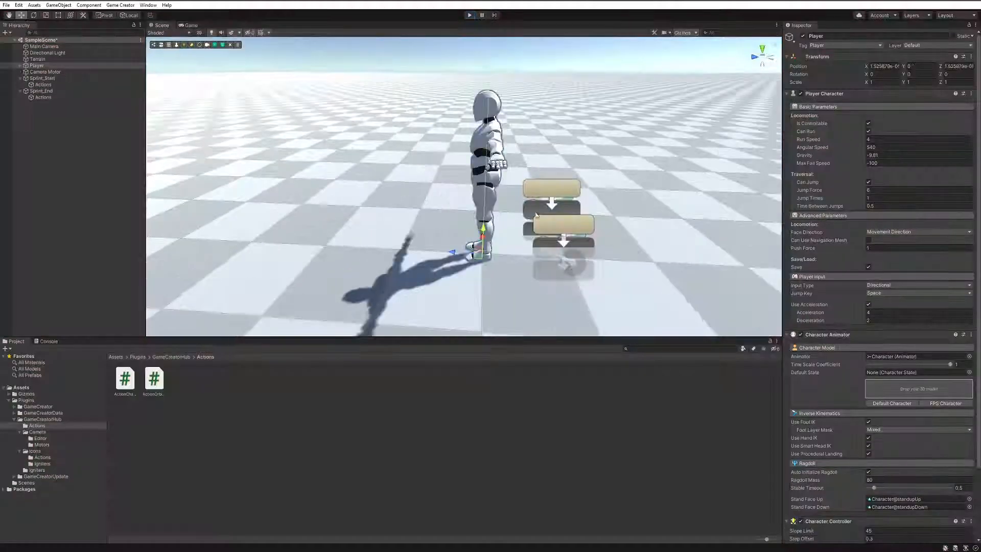
{"action": "left_click", "coordinate": [19, 5]}
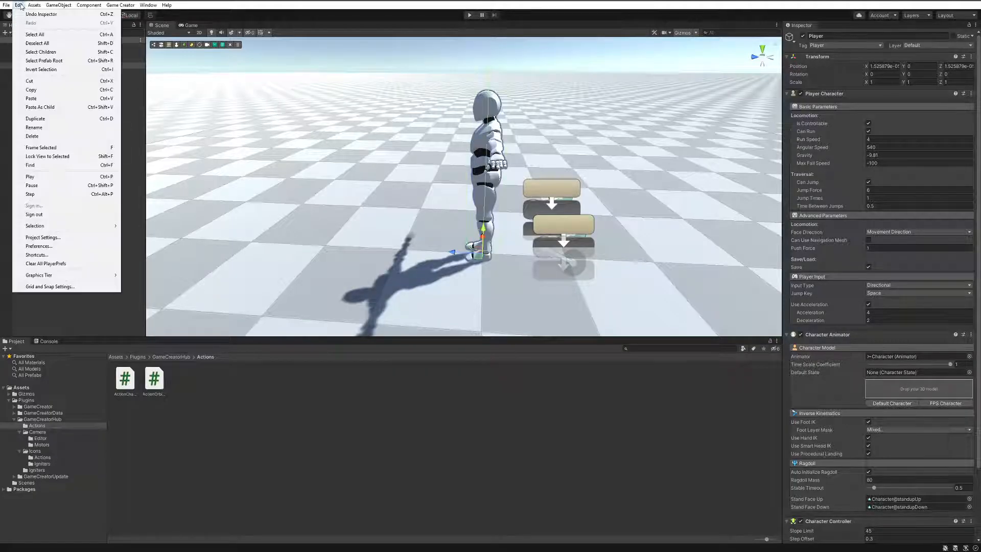
{"action": "left_click", "coordinate": [43, 237]}
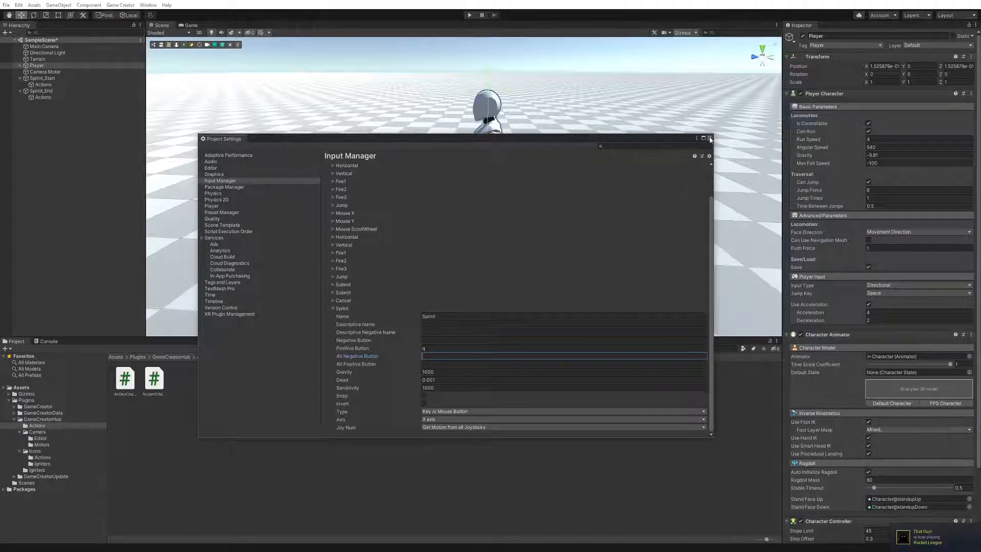
{"action": "left_click", "coordinate": [709, 138]}
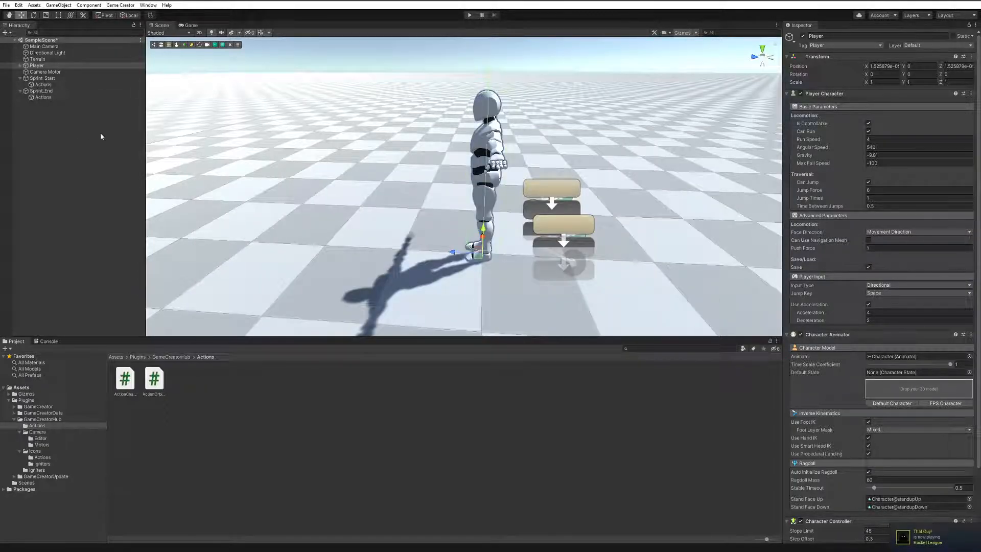